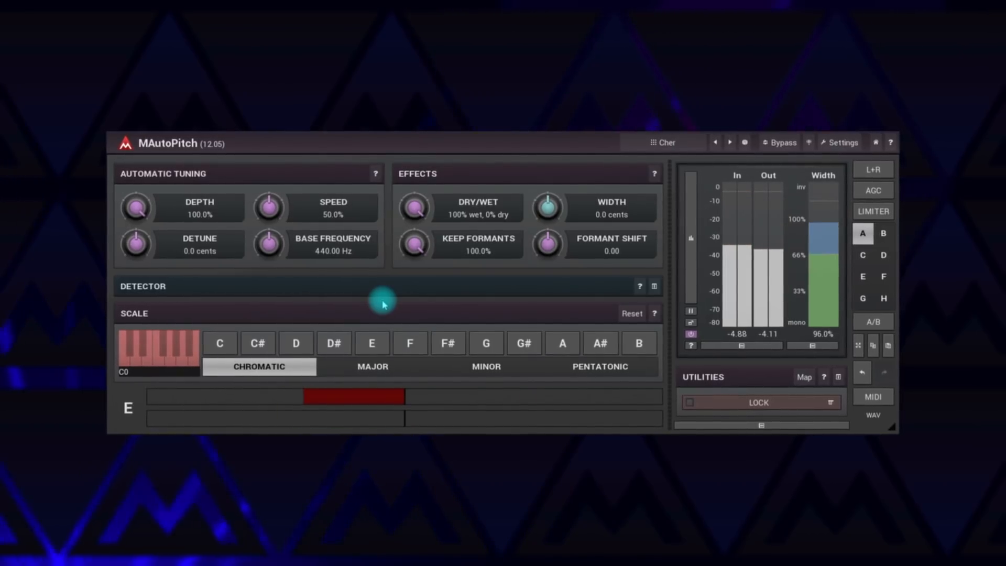
- Restrict MAutoPitch correction to a major scale and raise the tuning speed to about 59%
{"action": "left_click", "coordinate": [372, 367]}
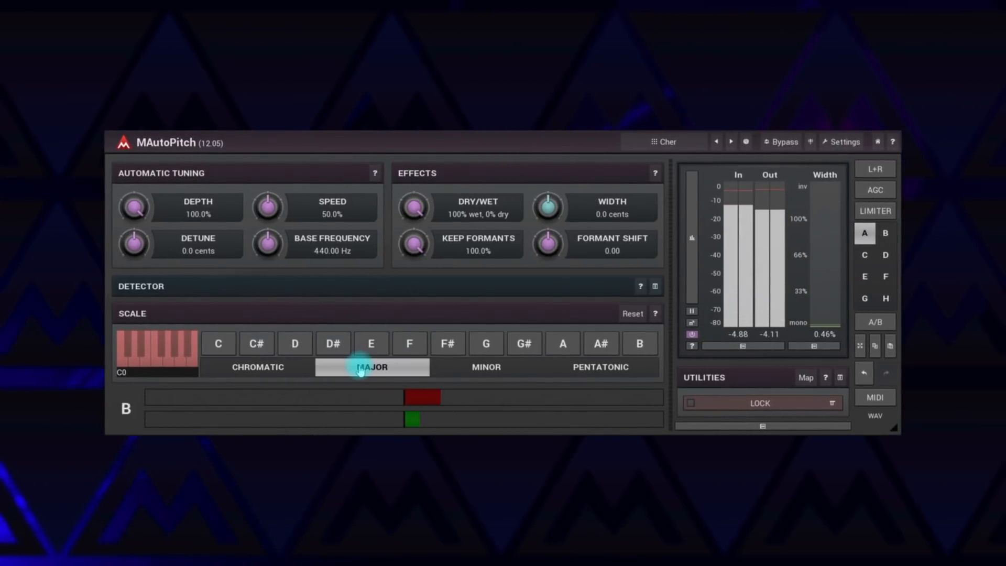
{"action": "left_click", "coordinate": [371, 343]}
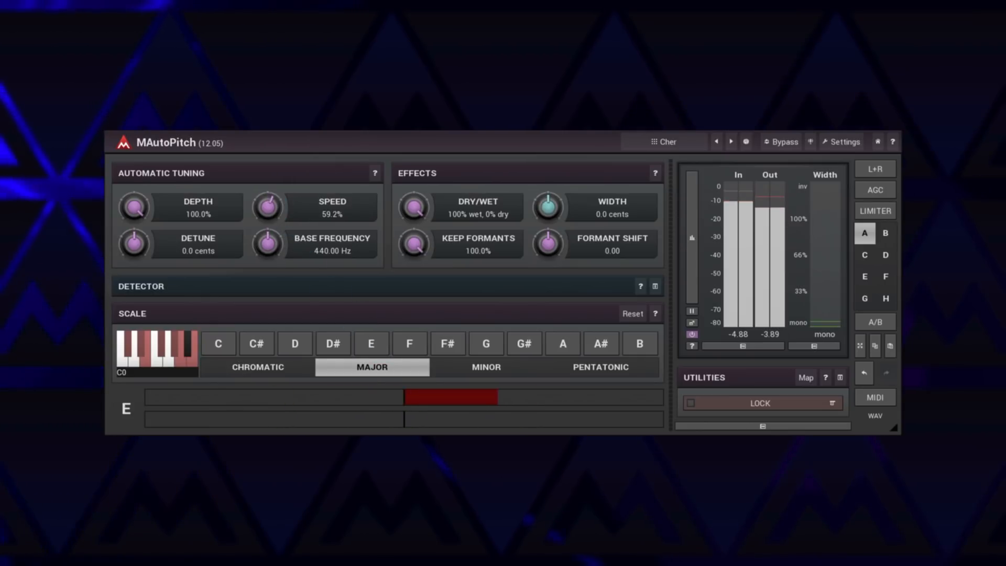
{"action": "left_click_drag", "start_coordinate": [134, 206], "coordinate": [134, 215]}
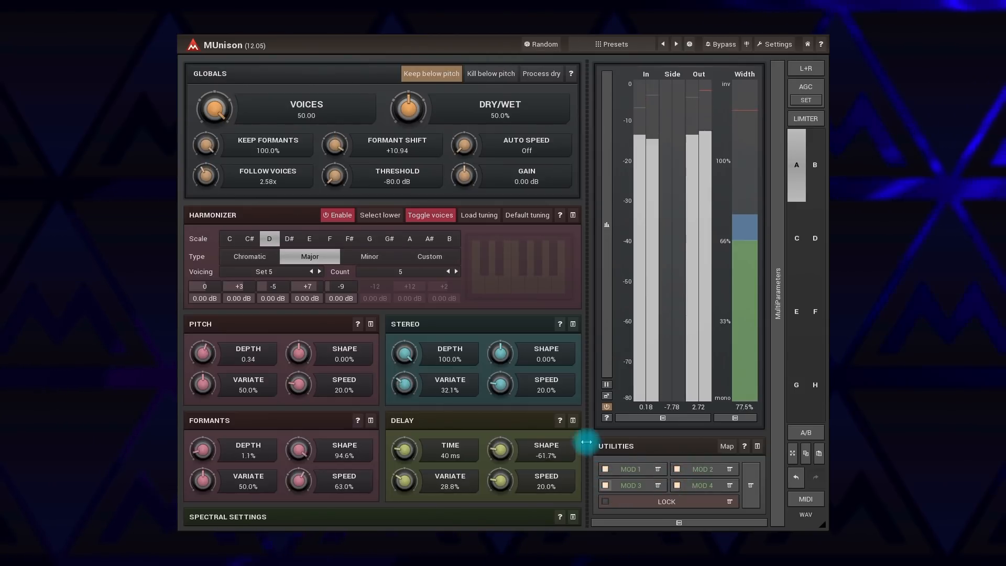
- Leave MUnison with its D major five-voice harmonizer set up
{"action": "left_click", "coordinate": [540, 44]}
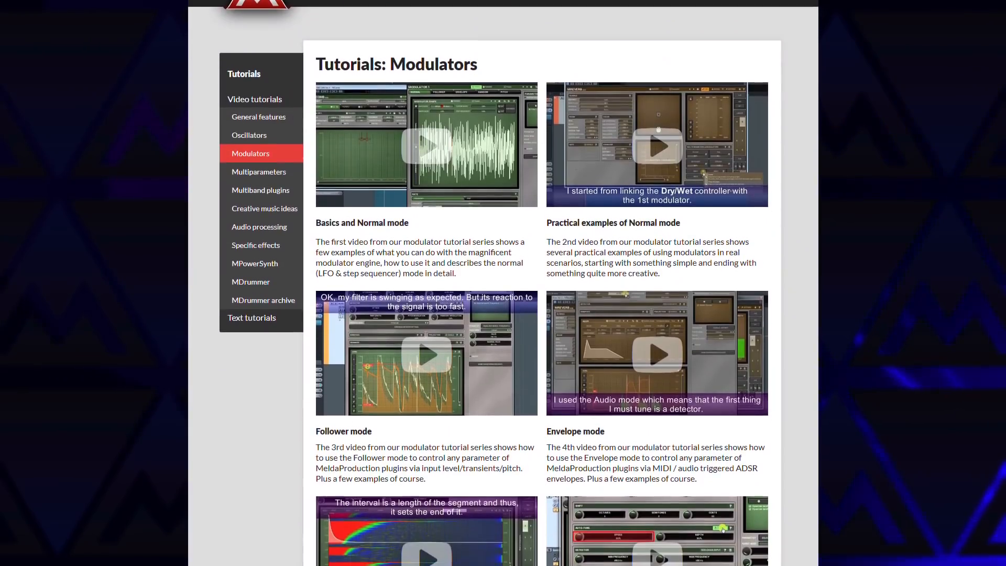
- Scroll through the Modulators video tutorials listed on the MeldaProduction site
{"action": "scroll", "scroll_direction": "down", "scroll_amount": 3}
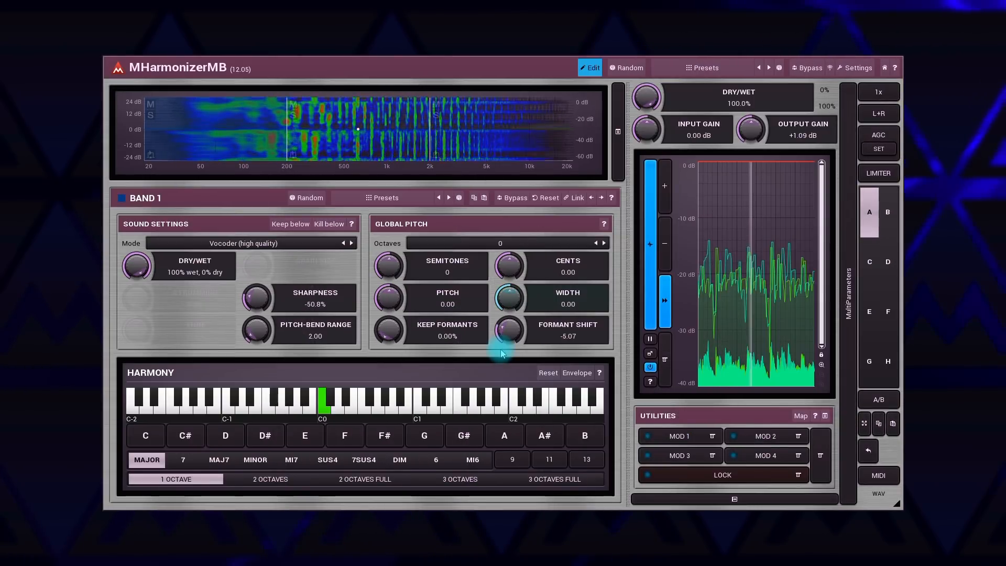
- Randomize MHarmonizerMB's parameters twice to get a multi-note harmonizer patch
{"action": "left_click", "coordinate": [626, 67]}
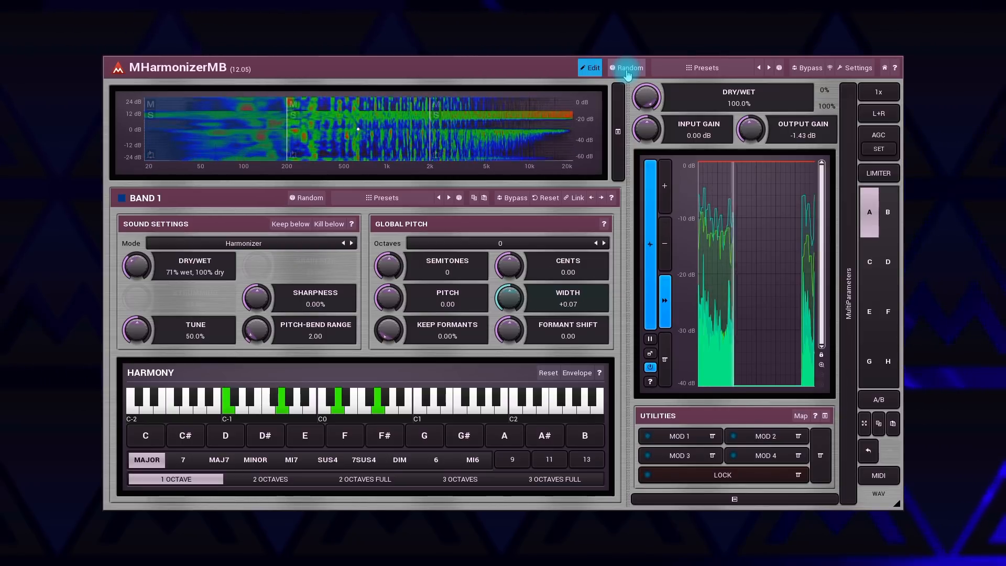
{"action": "left_click", "coordinate": [629, 68]}
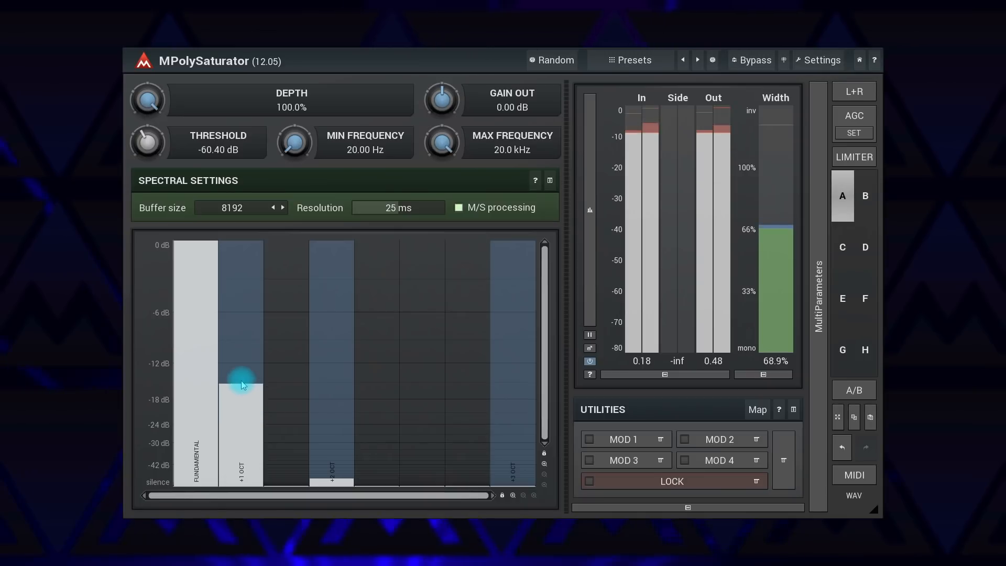
- Set the +1 OCT bar in the harmonics graph to roughly -15 dB
{"action": "left_click_drag", "start_coordinate": [242, 382], "coordinate": [329, 383]}
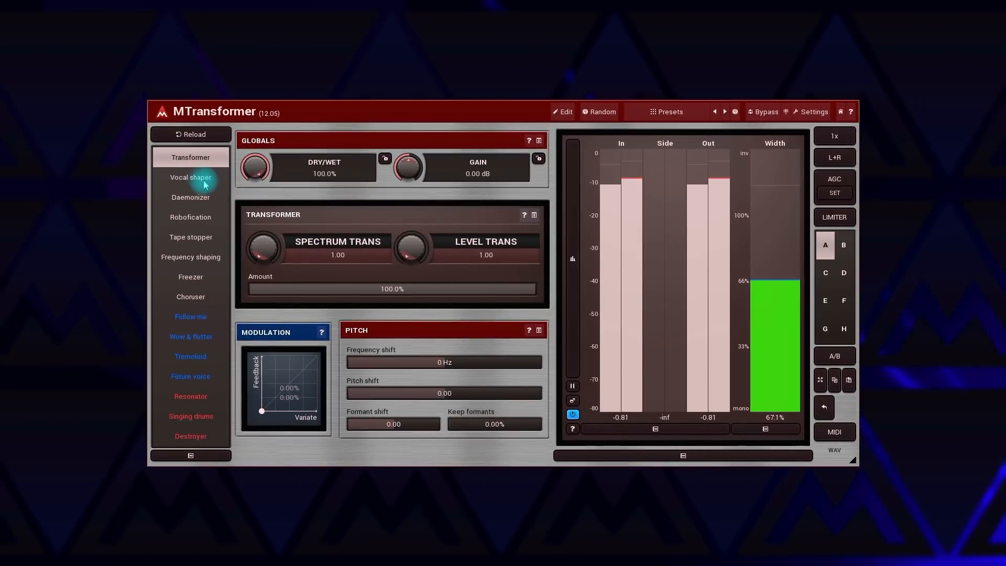
- Choose the Frequency shaping effect, set the shaper to 36.2% gate and 60.1% compression, and reveal the full editor
{"action": "left_click", "coordinate": [191, 217]}
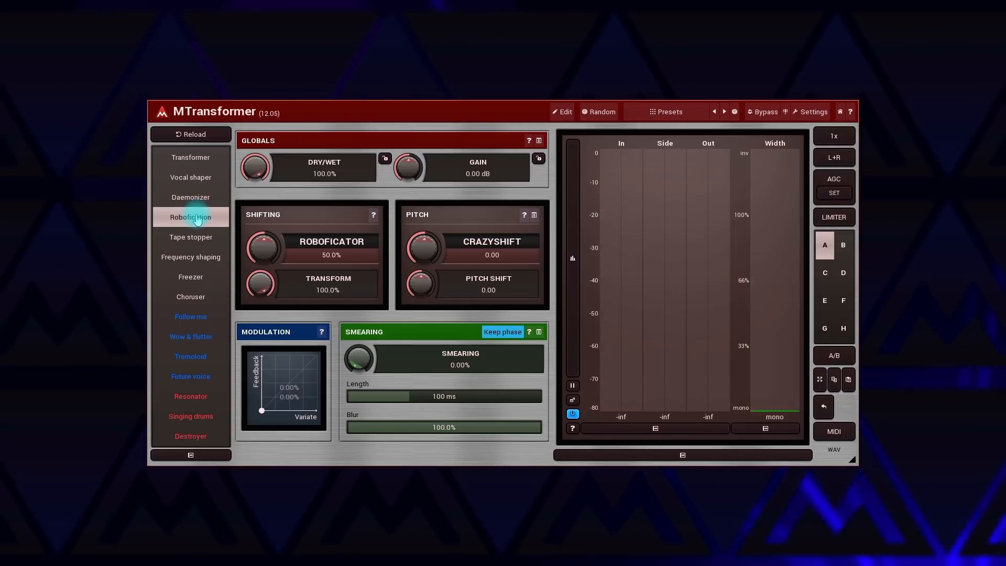
{"action": "left_click", "coordinate": [190, 257]}
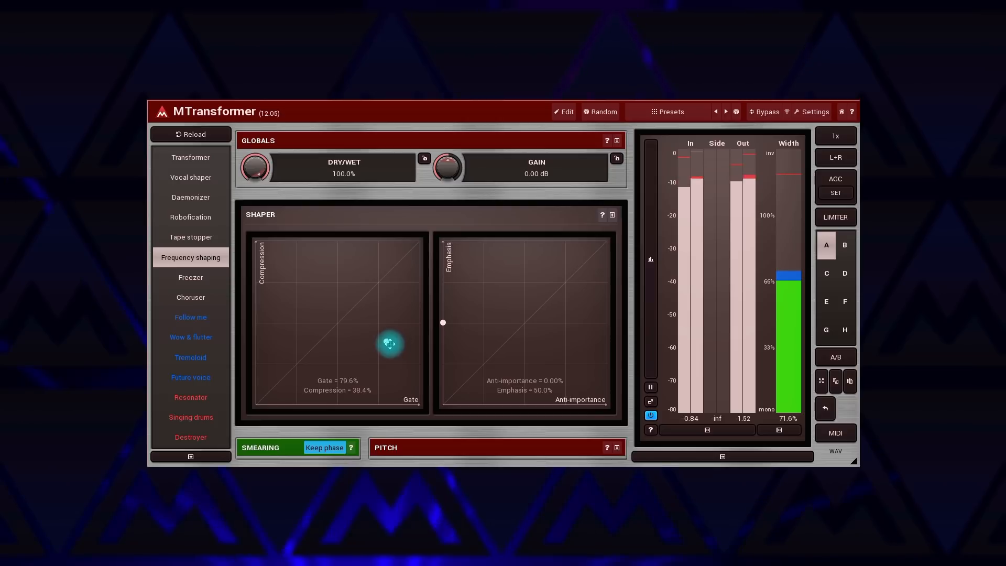
{"action": "left_click_drag", "start_coordinate": [389, 343], "coordinate": [314, 306]}
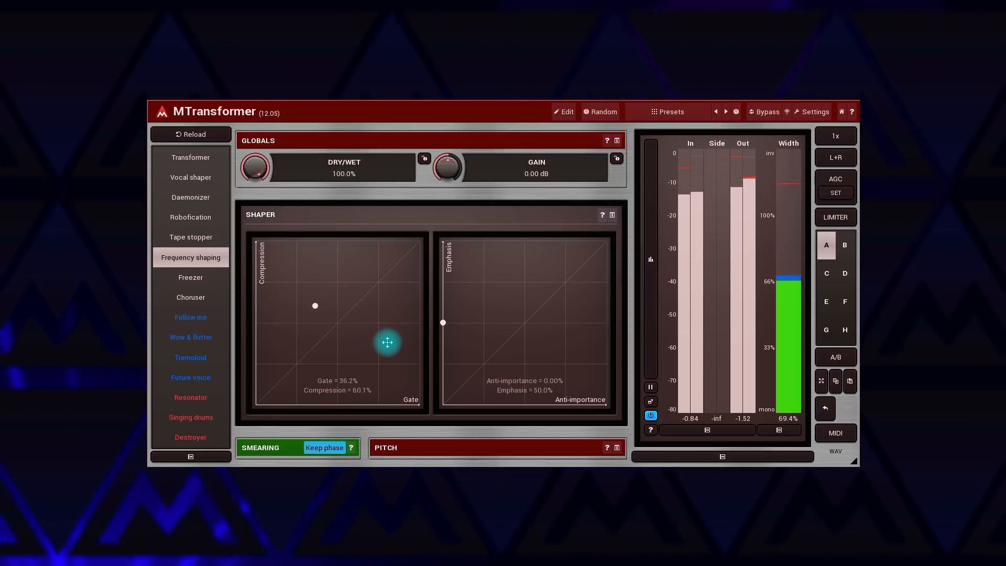
{"action": "left_click", "coordinate": [563, 111]}
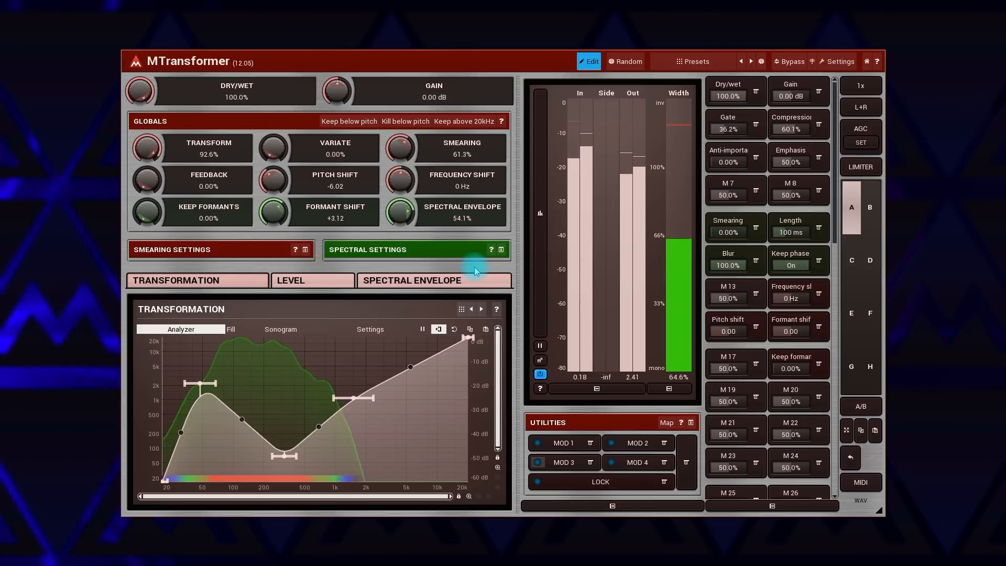
{"action": "left_click_drag", "start_coordinate": [353, 404], "coordinate": [353, 389]}
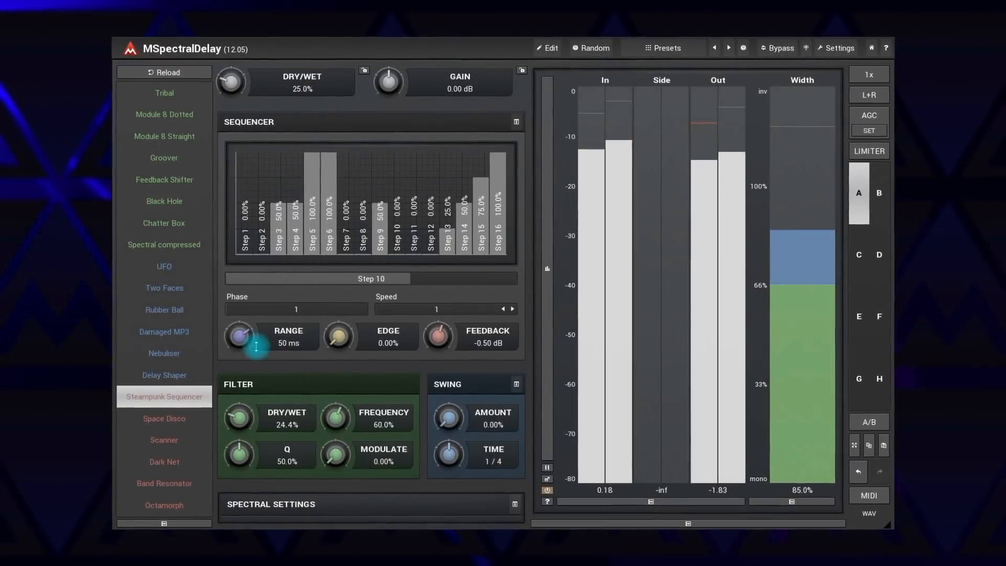
- Load Two Faces, Spectral compressed, then Module 8 Straight, and show its full parameter set
{"action": "left_click", "coordinate": [164, 288]}
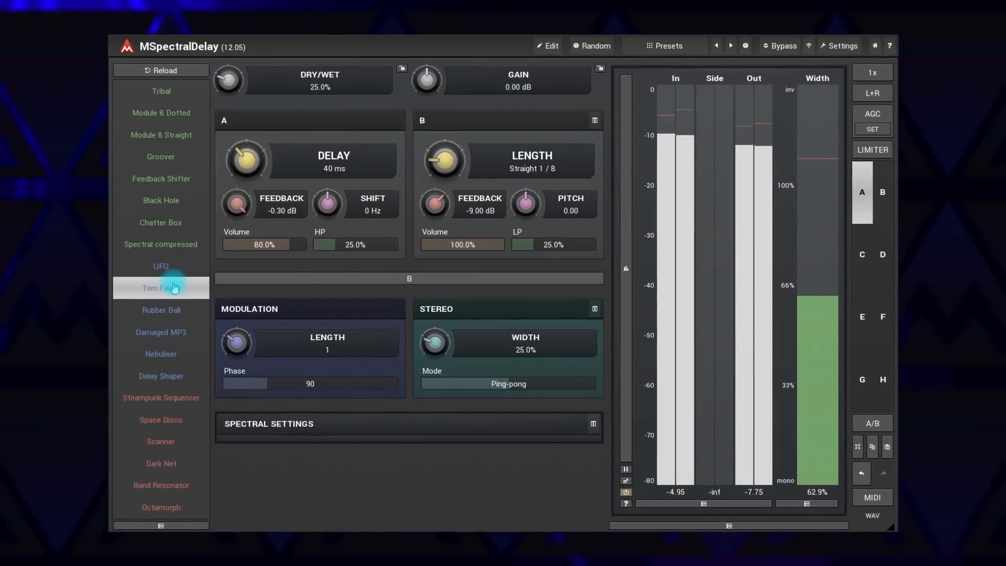
{"action": "left_click", "coordinate": [161, 244]}
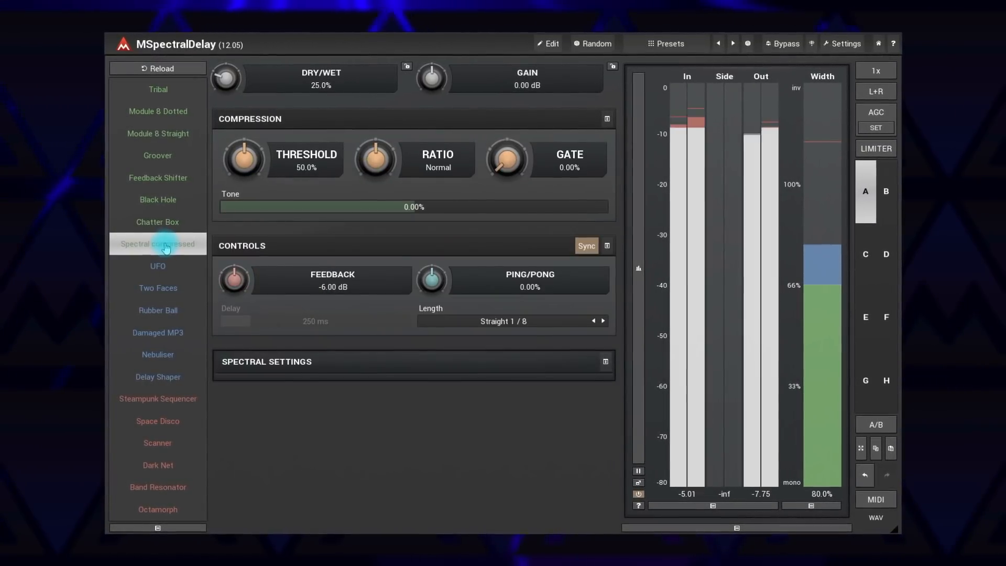
{"action": "left_click", "coordinate": [163, 132]}
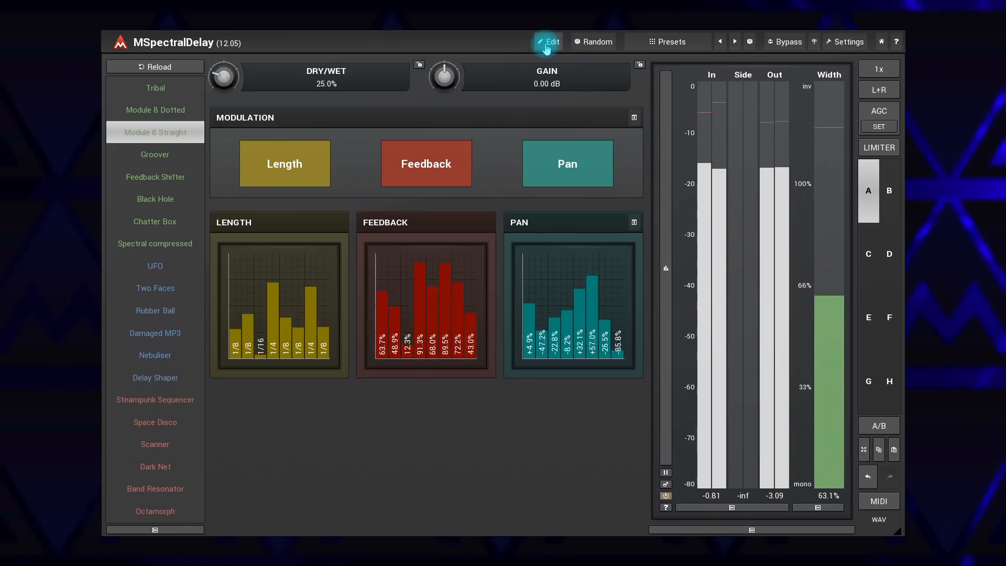
{"action": "left_click", "coordinate": [549, 41]}
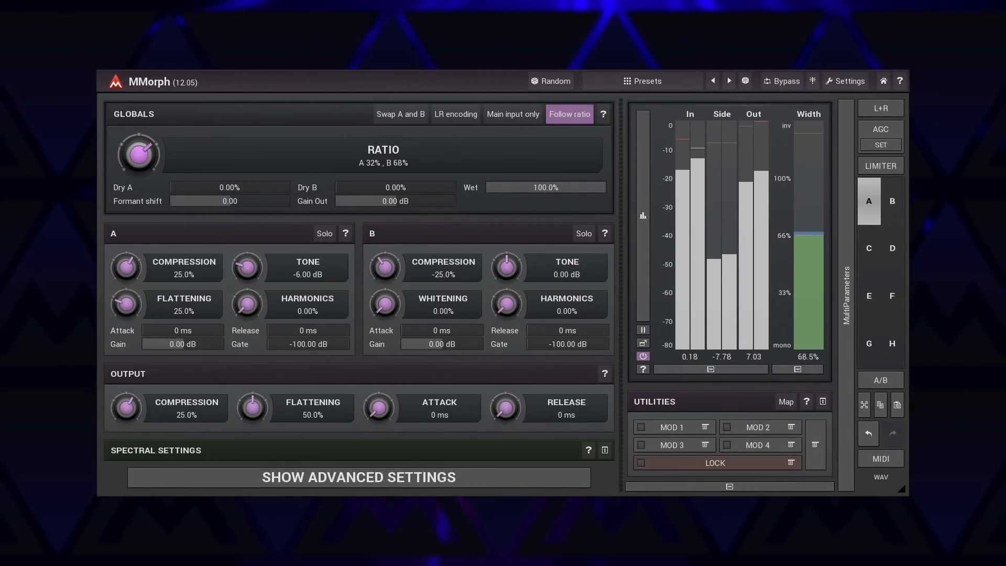
- Set MMorph's Ratio knob to A 32%, B 68%
{"action": "left_click_drag", "start_coordinate": [137, 152], "coordinate": [148, 144]}
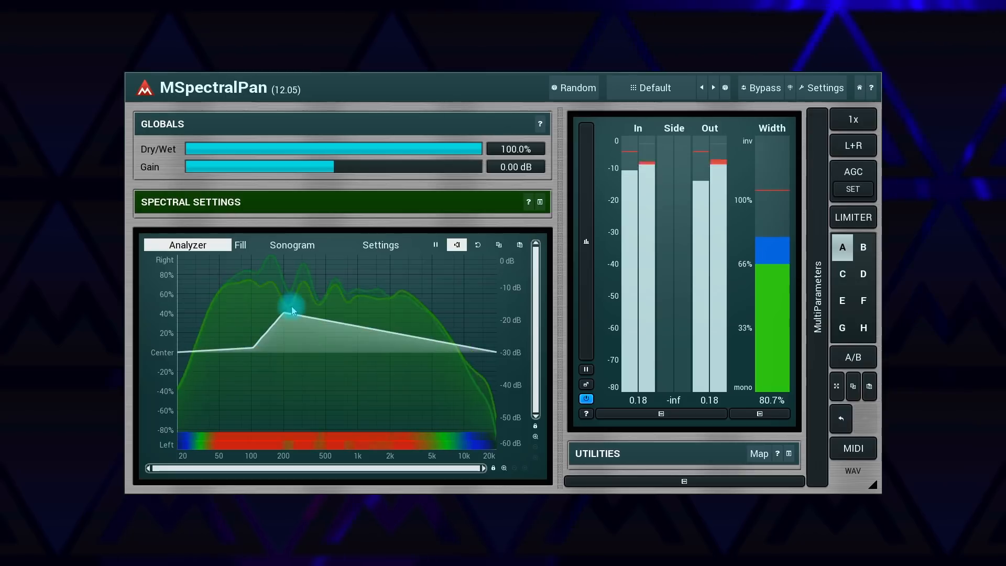
- Drag the pan curve up around 200 Hz–2 kHz and down near 10 kHz
{"action": "left_click_drag", "start_coordinate": [289, 308], "coordinate": [474, 362]}
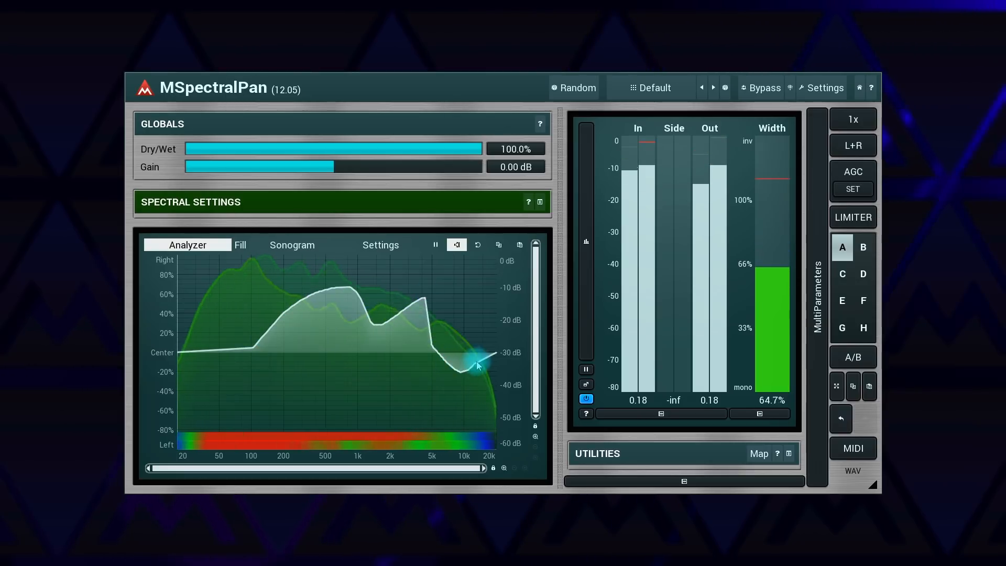